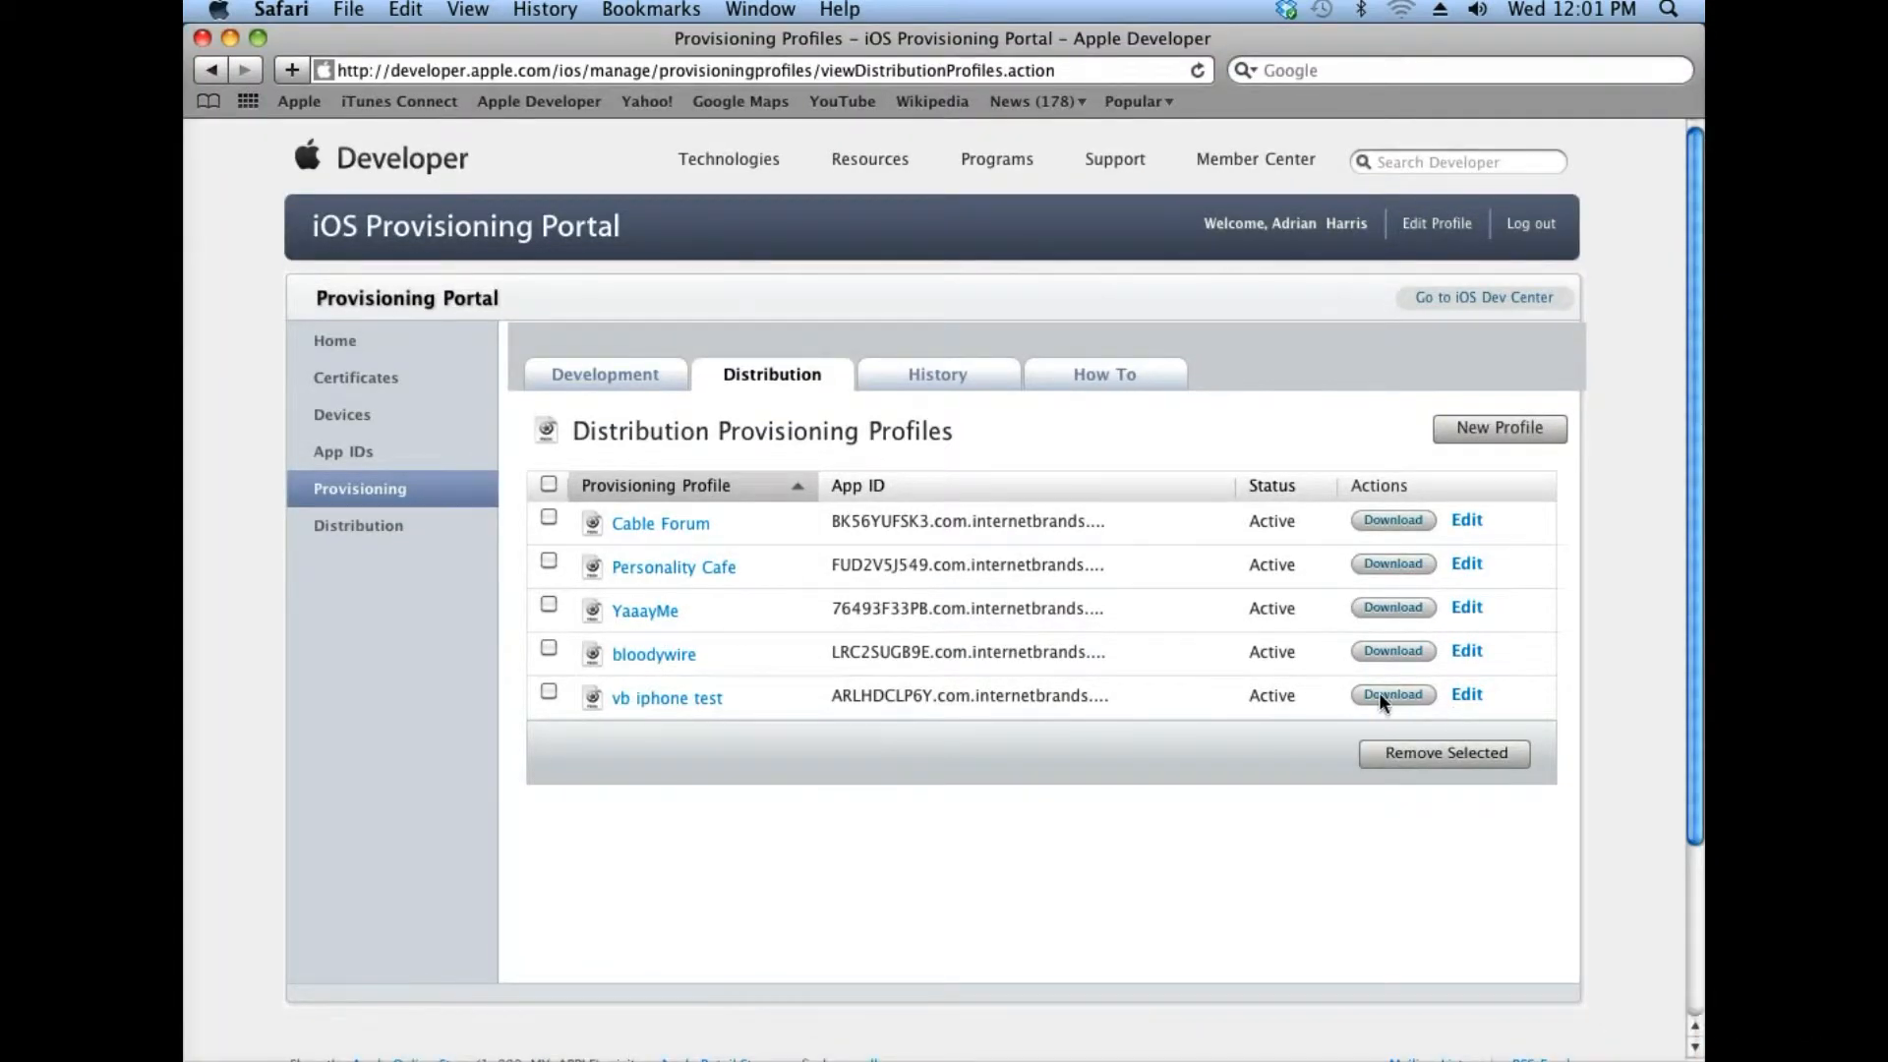
{"action": "mouse_move", "coordinate": [1112, 505]}
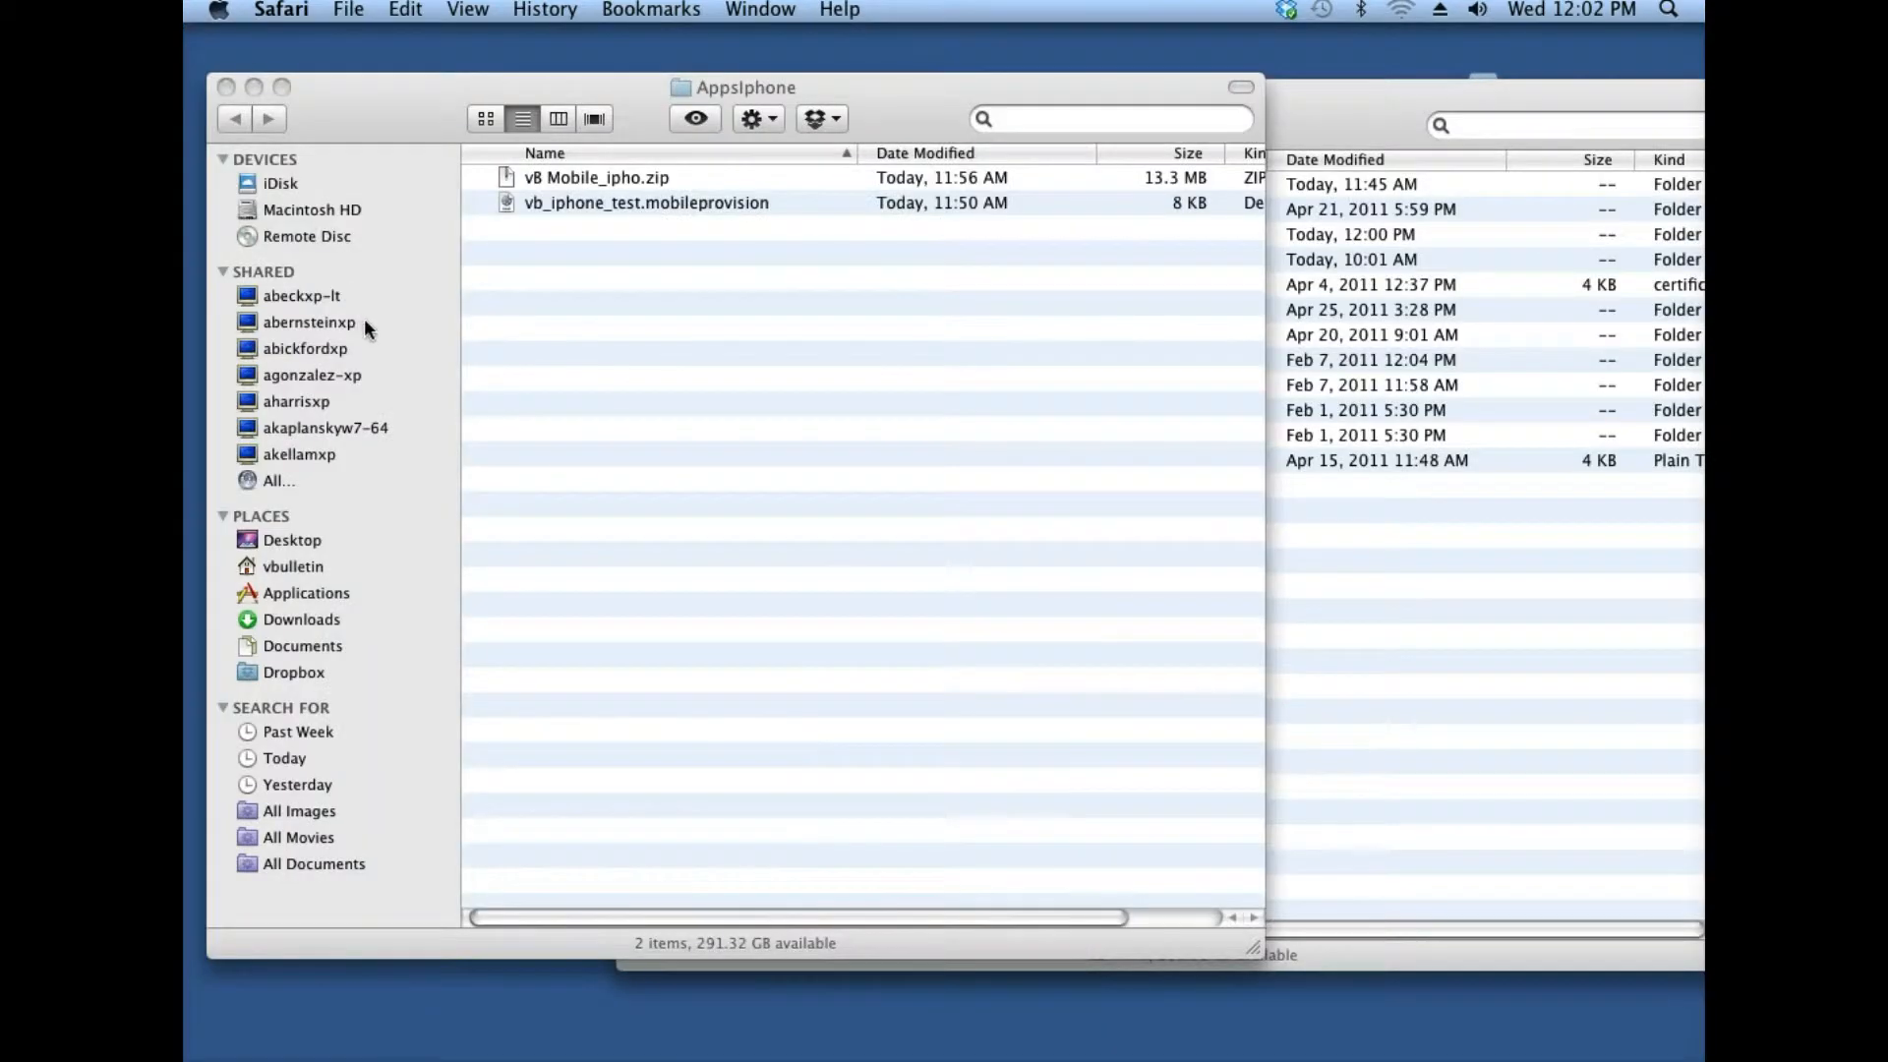
{"action": "mouse_move", "coordinate": [882, 235]}
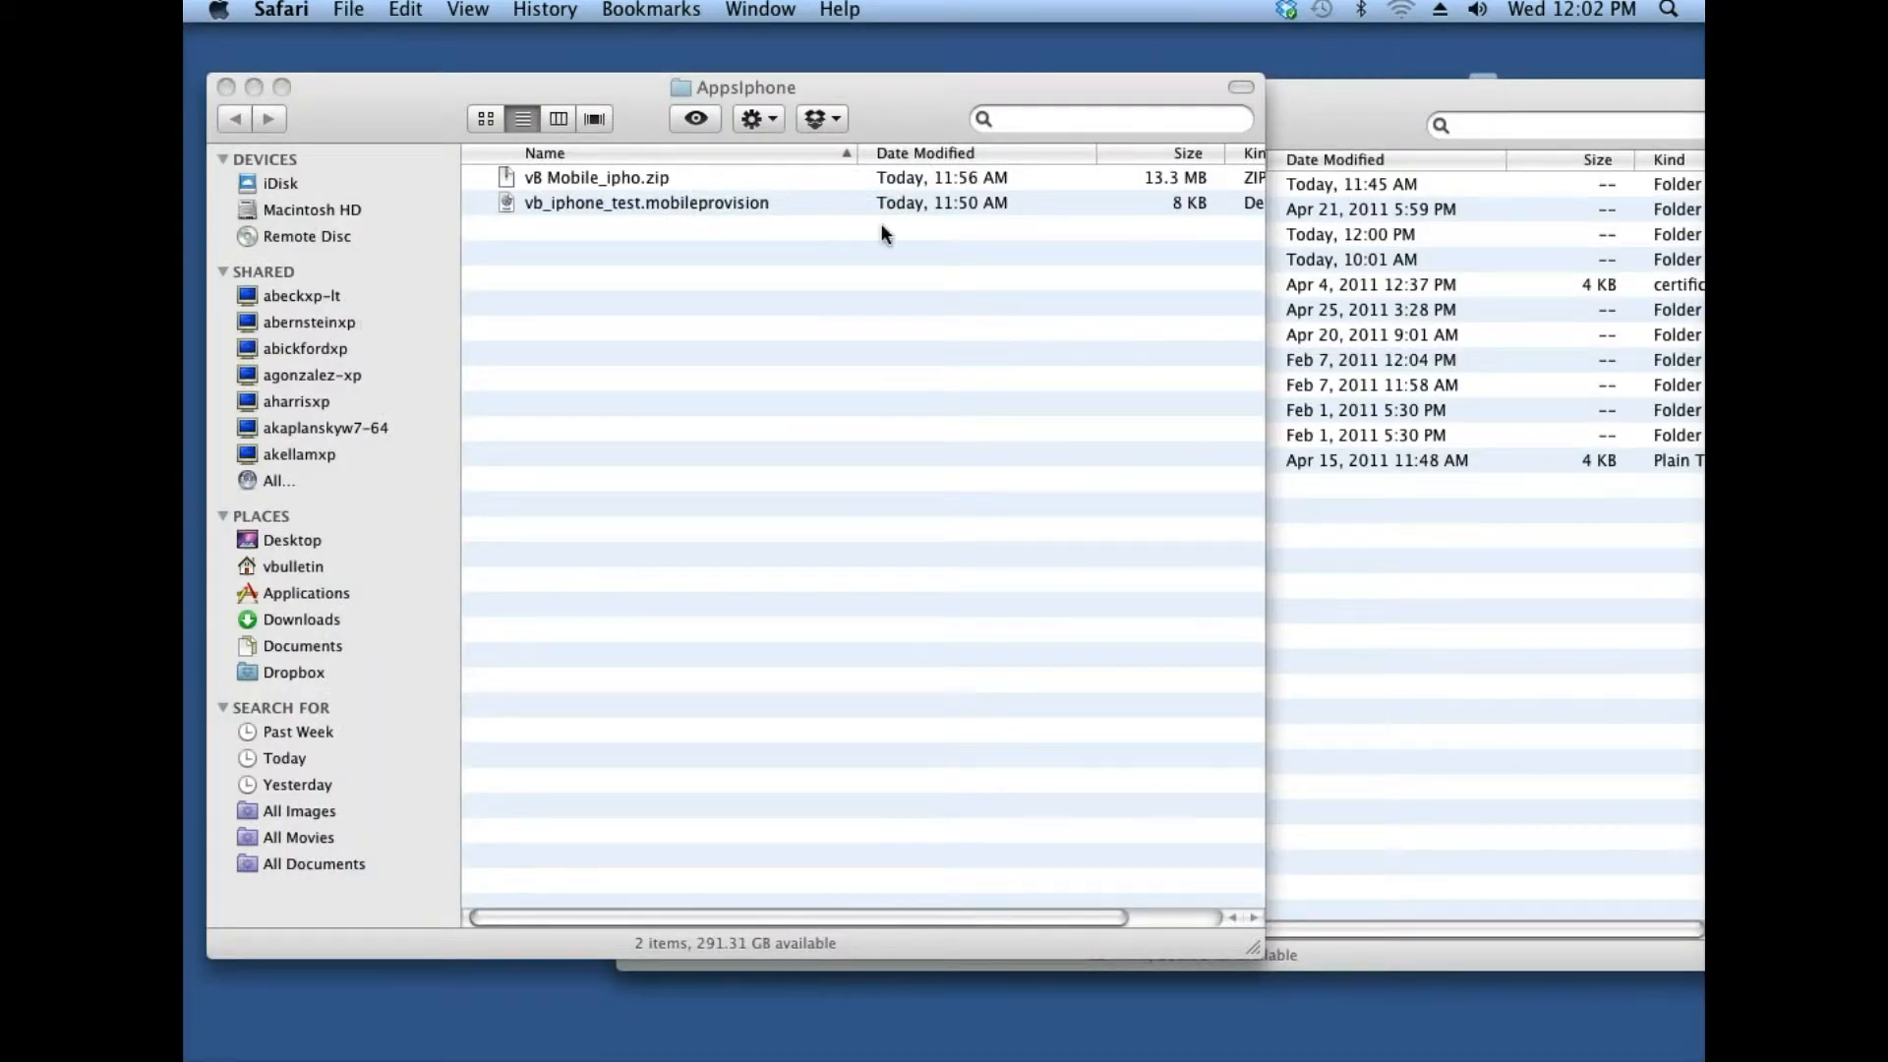
Extract v8 Mobile_ipho.zip in AppsIphone and reveal its html, uploads and tools.zip contents.
{"action": "left_click", "coordinate": [596, 177]}
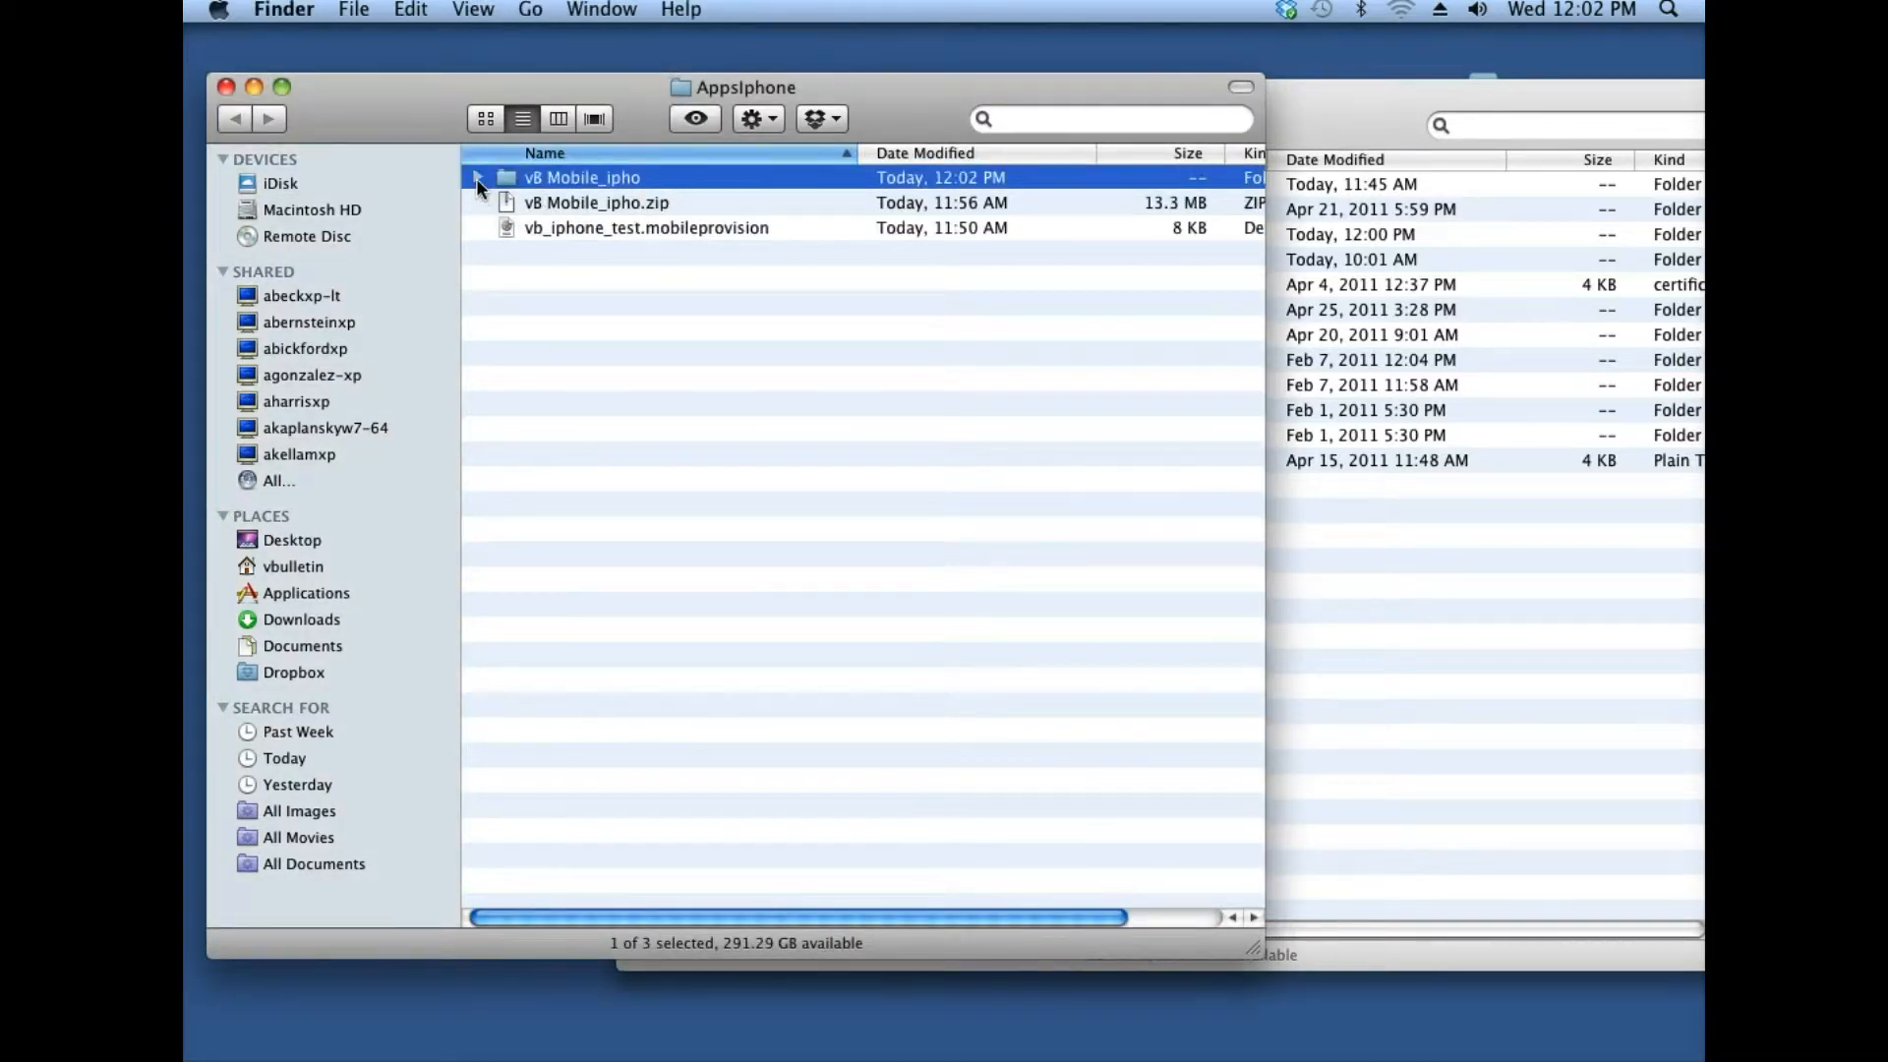
{"action": "left_click", "coordinate": [477, 177]}
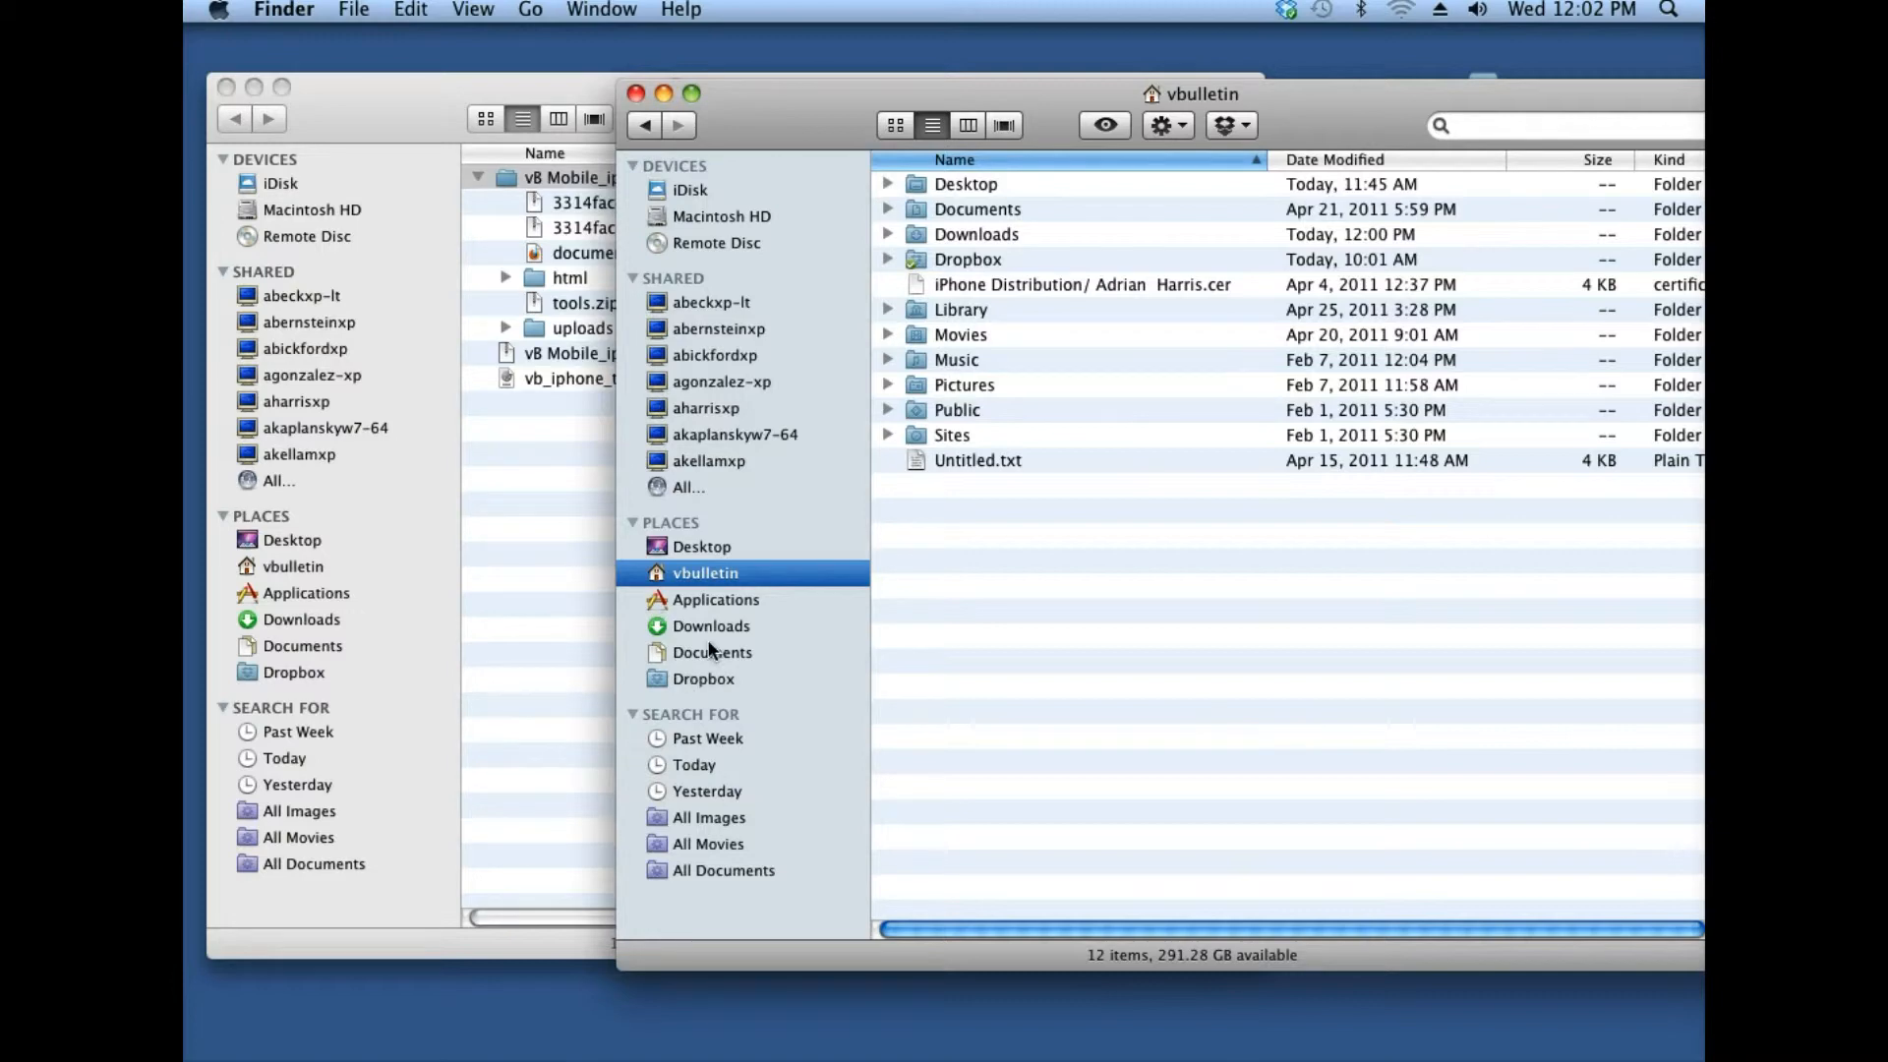
{"action": "mouse_move", "coordinate": [723, 585]}
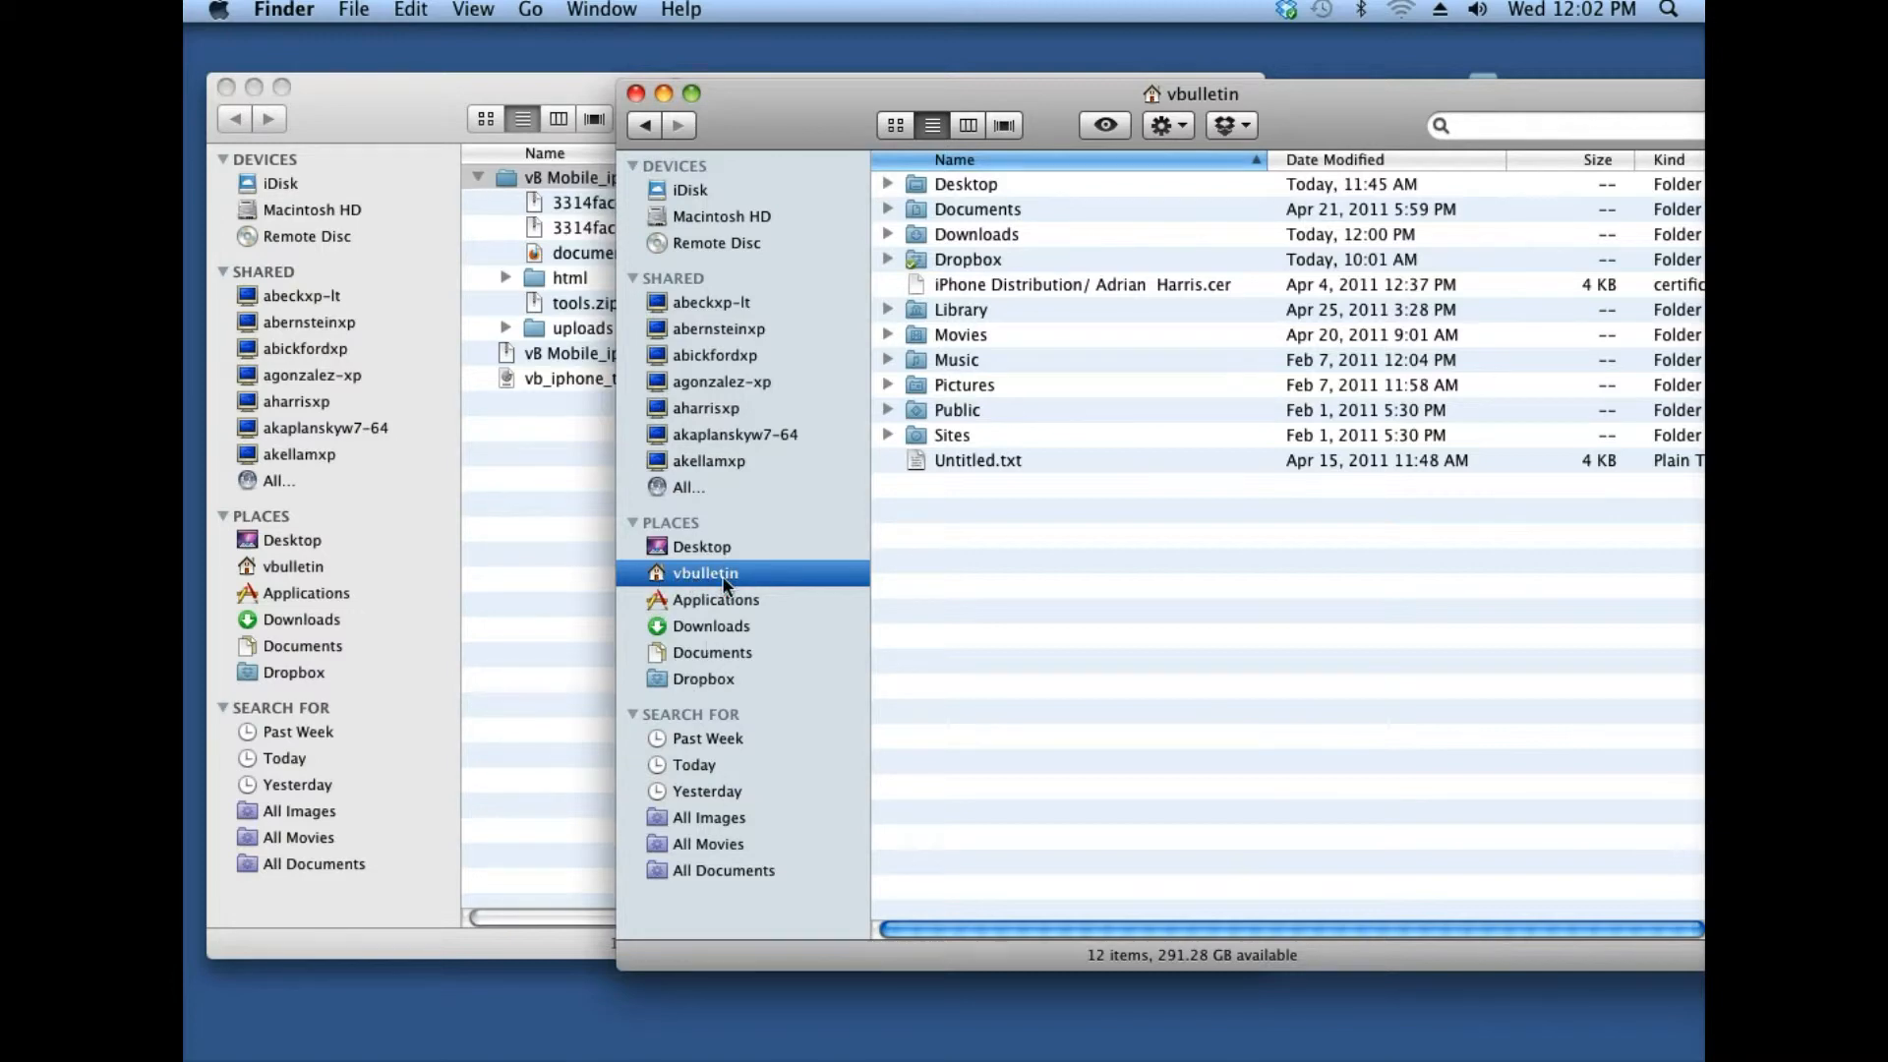
{"action": "mouse_move", "coordinate": [968, 548]}
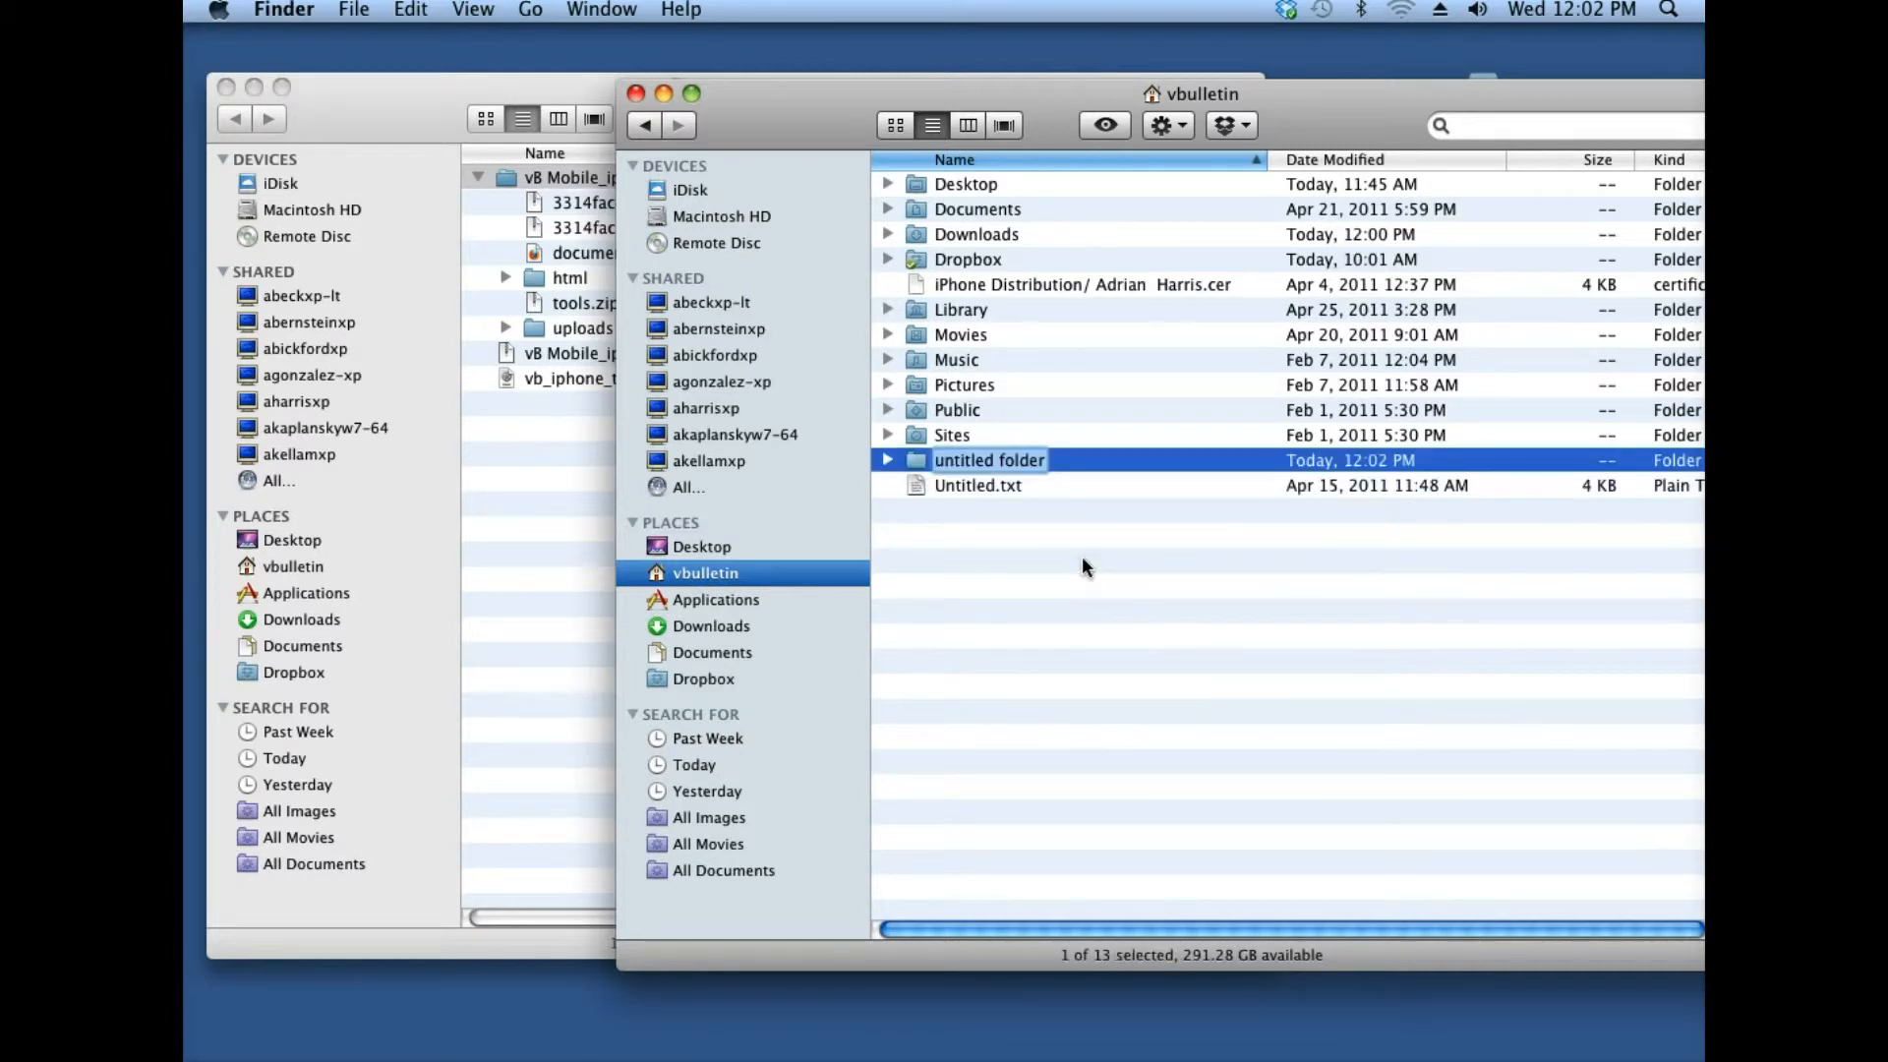
Name the new folder in the vbulletin home folder 'resign'.
{"action": "type", "text": "resign"}
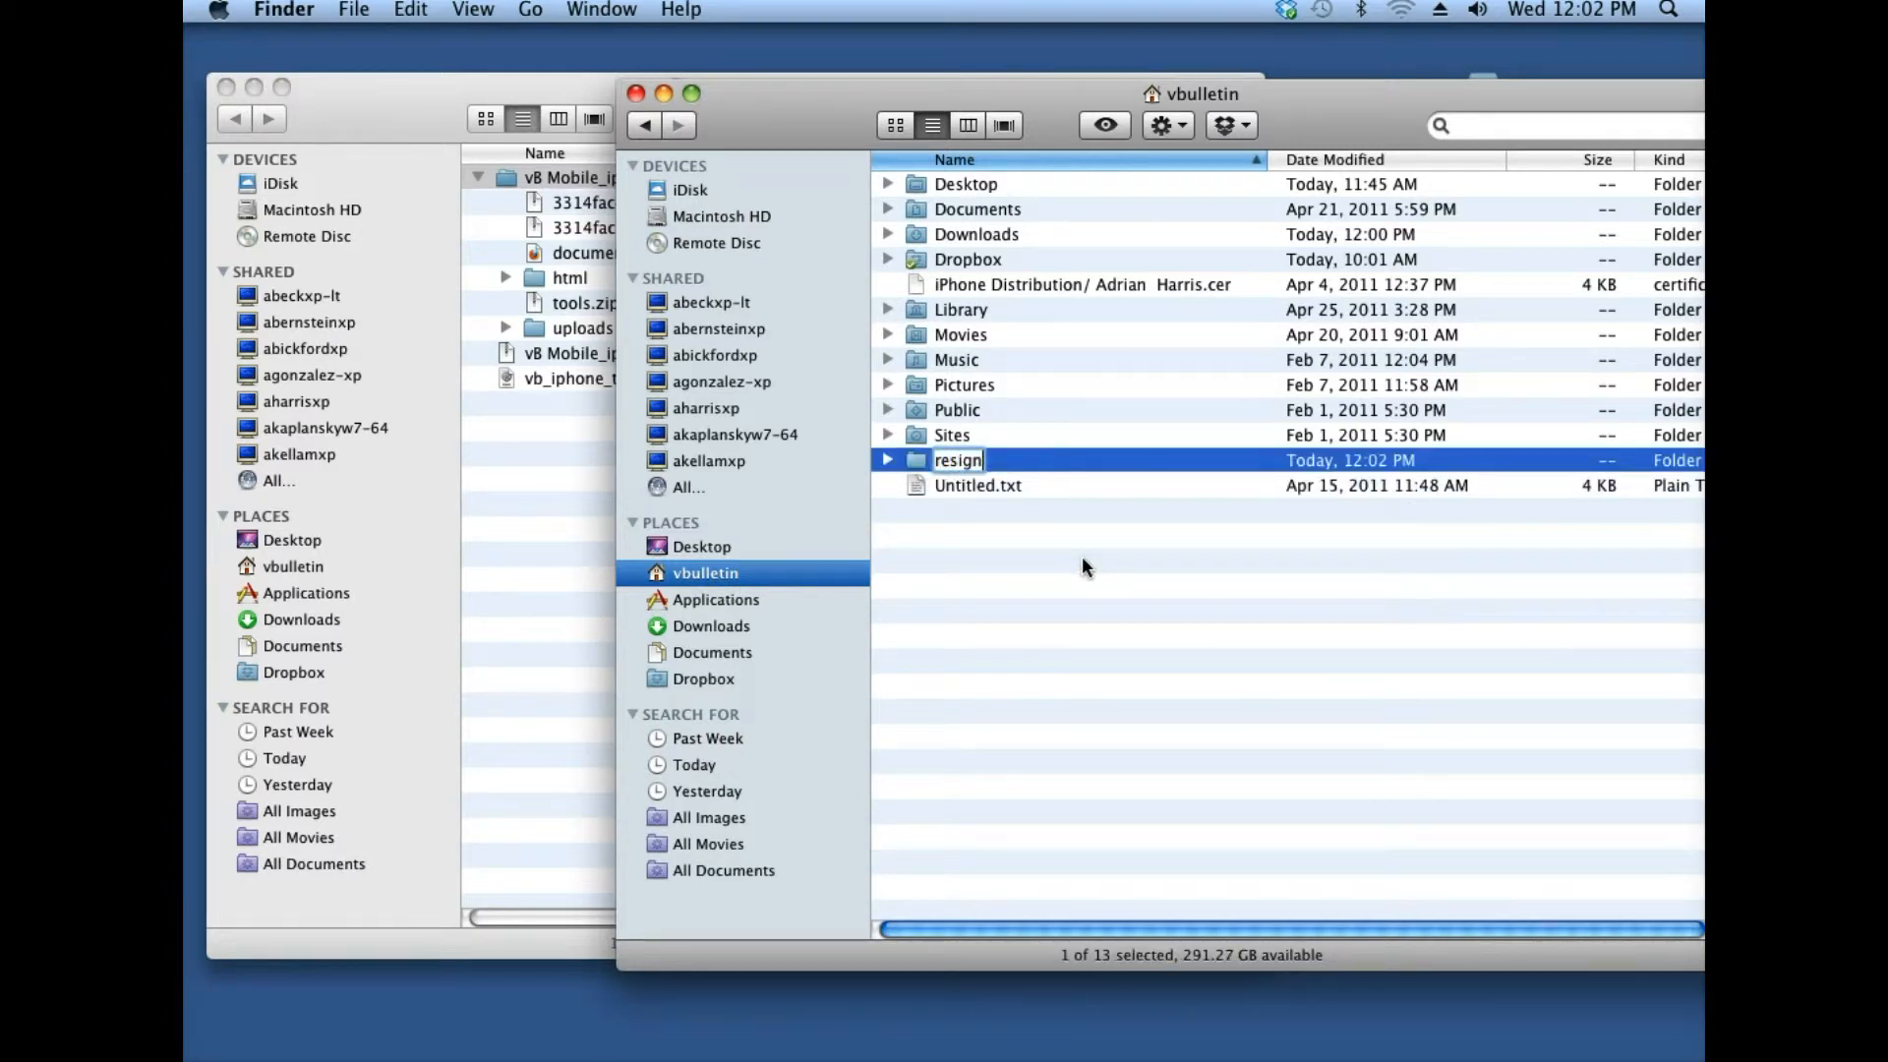
{"action": "key", "text": "Return"}
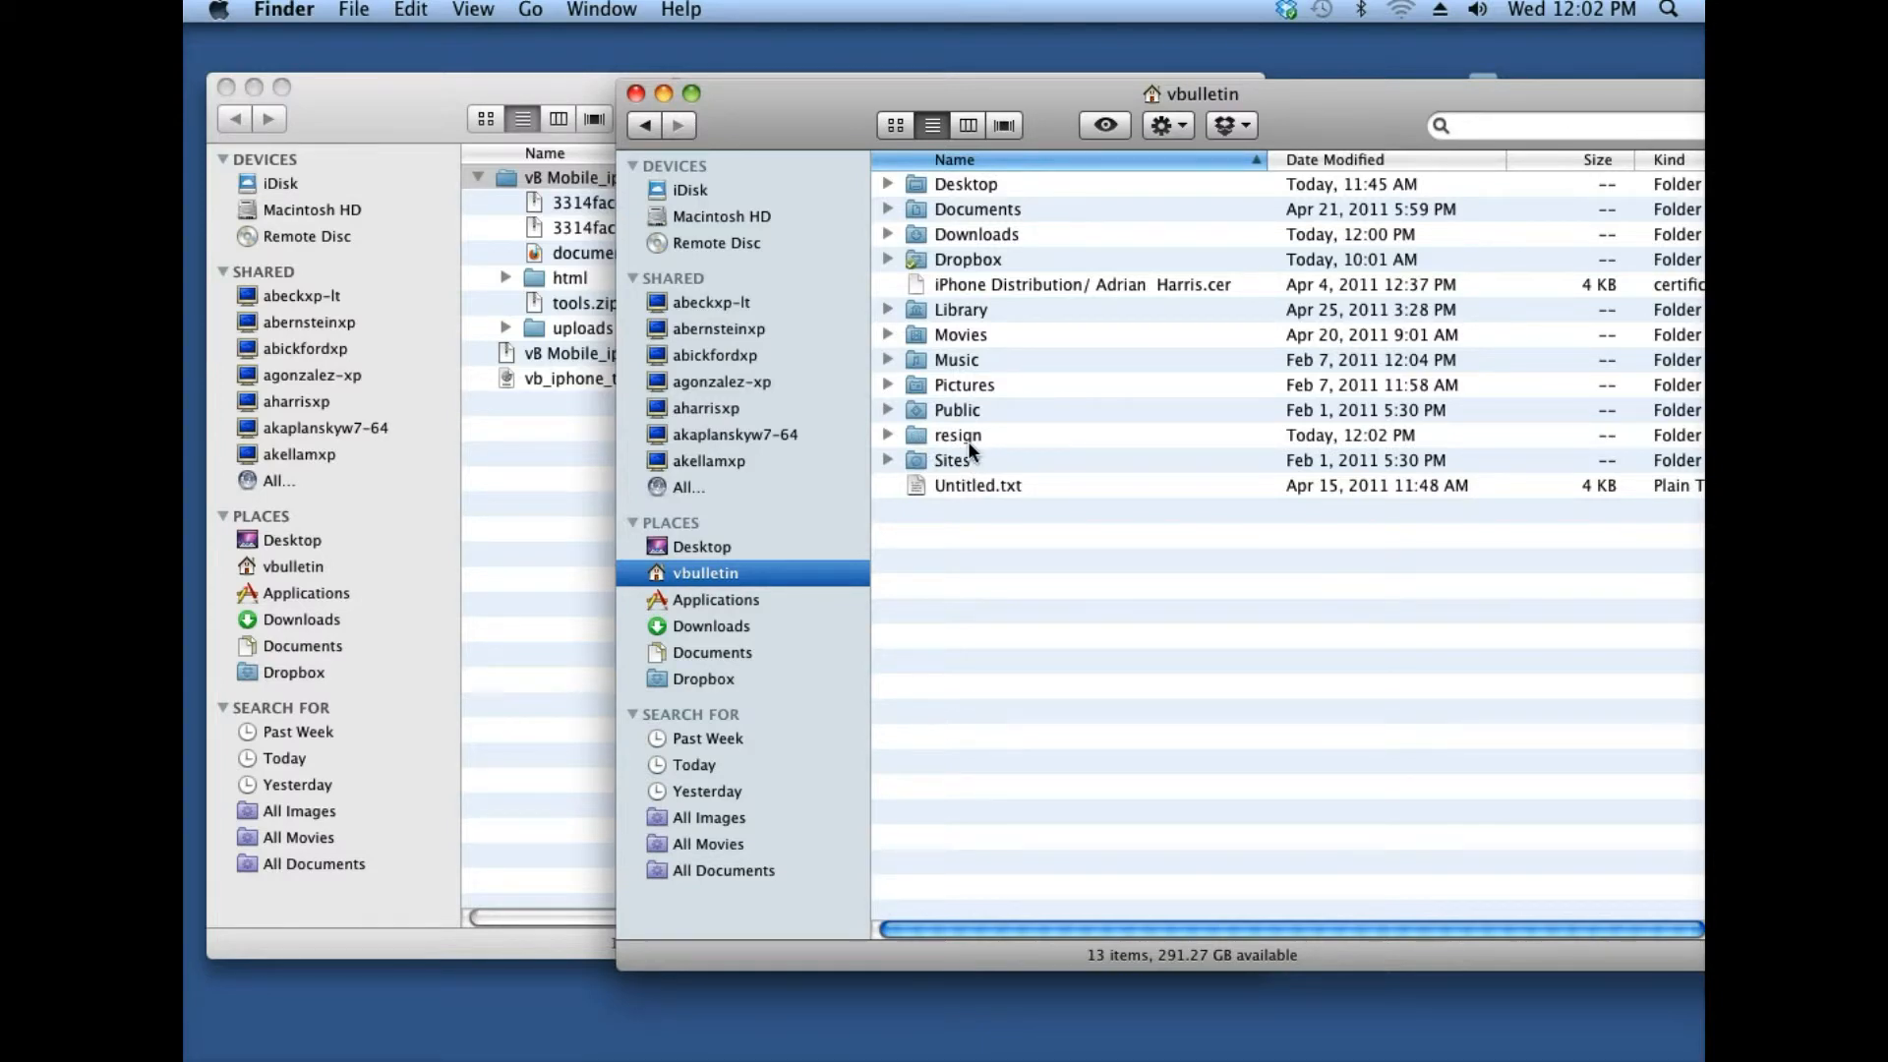
Open resign and drag vb_iphone_test.mobileprovision into it from AppsIphone.
{"action": "double_click", "coordinate": [957, 434]}
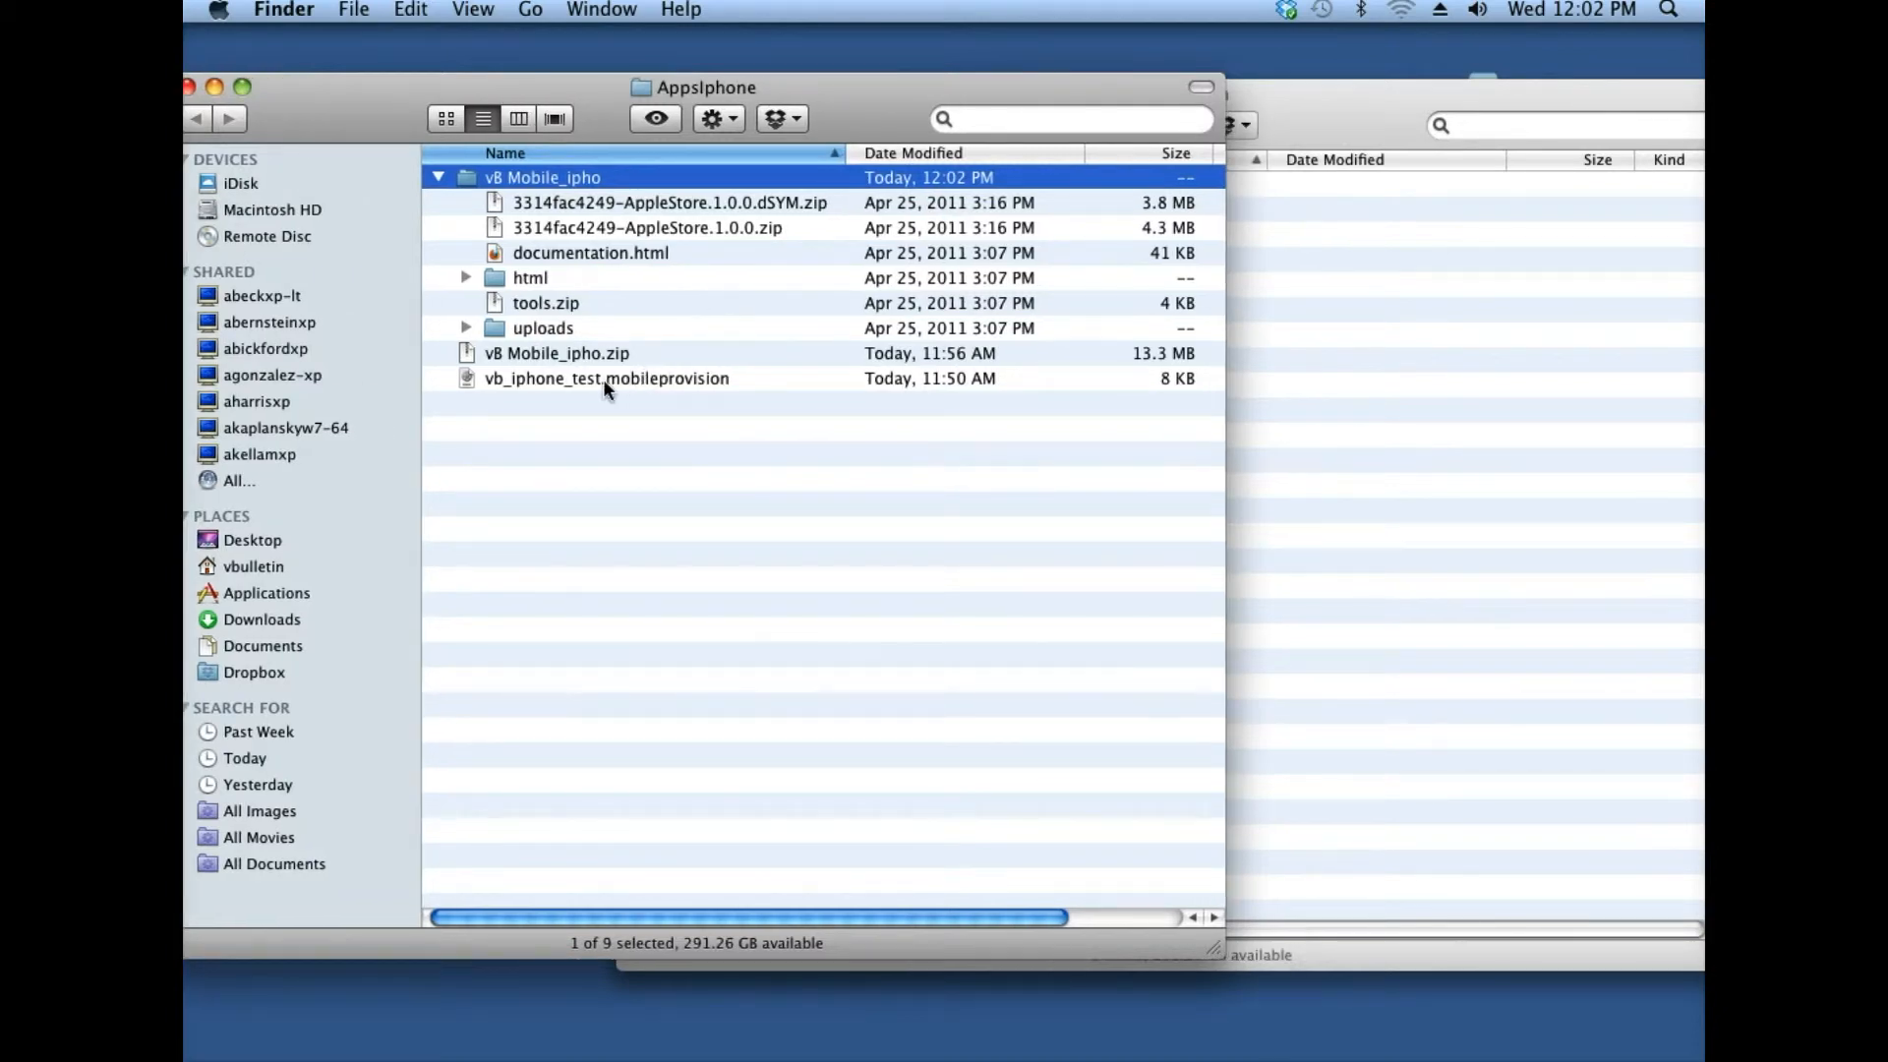
{"action": "left_click_drag", "start_coordinate": [606, 378], "coordinate": [1399, 492]}
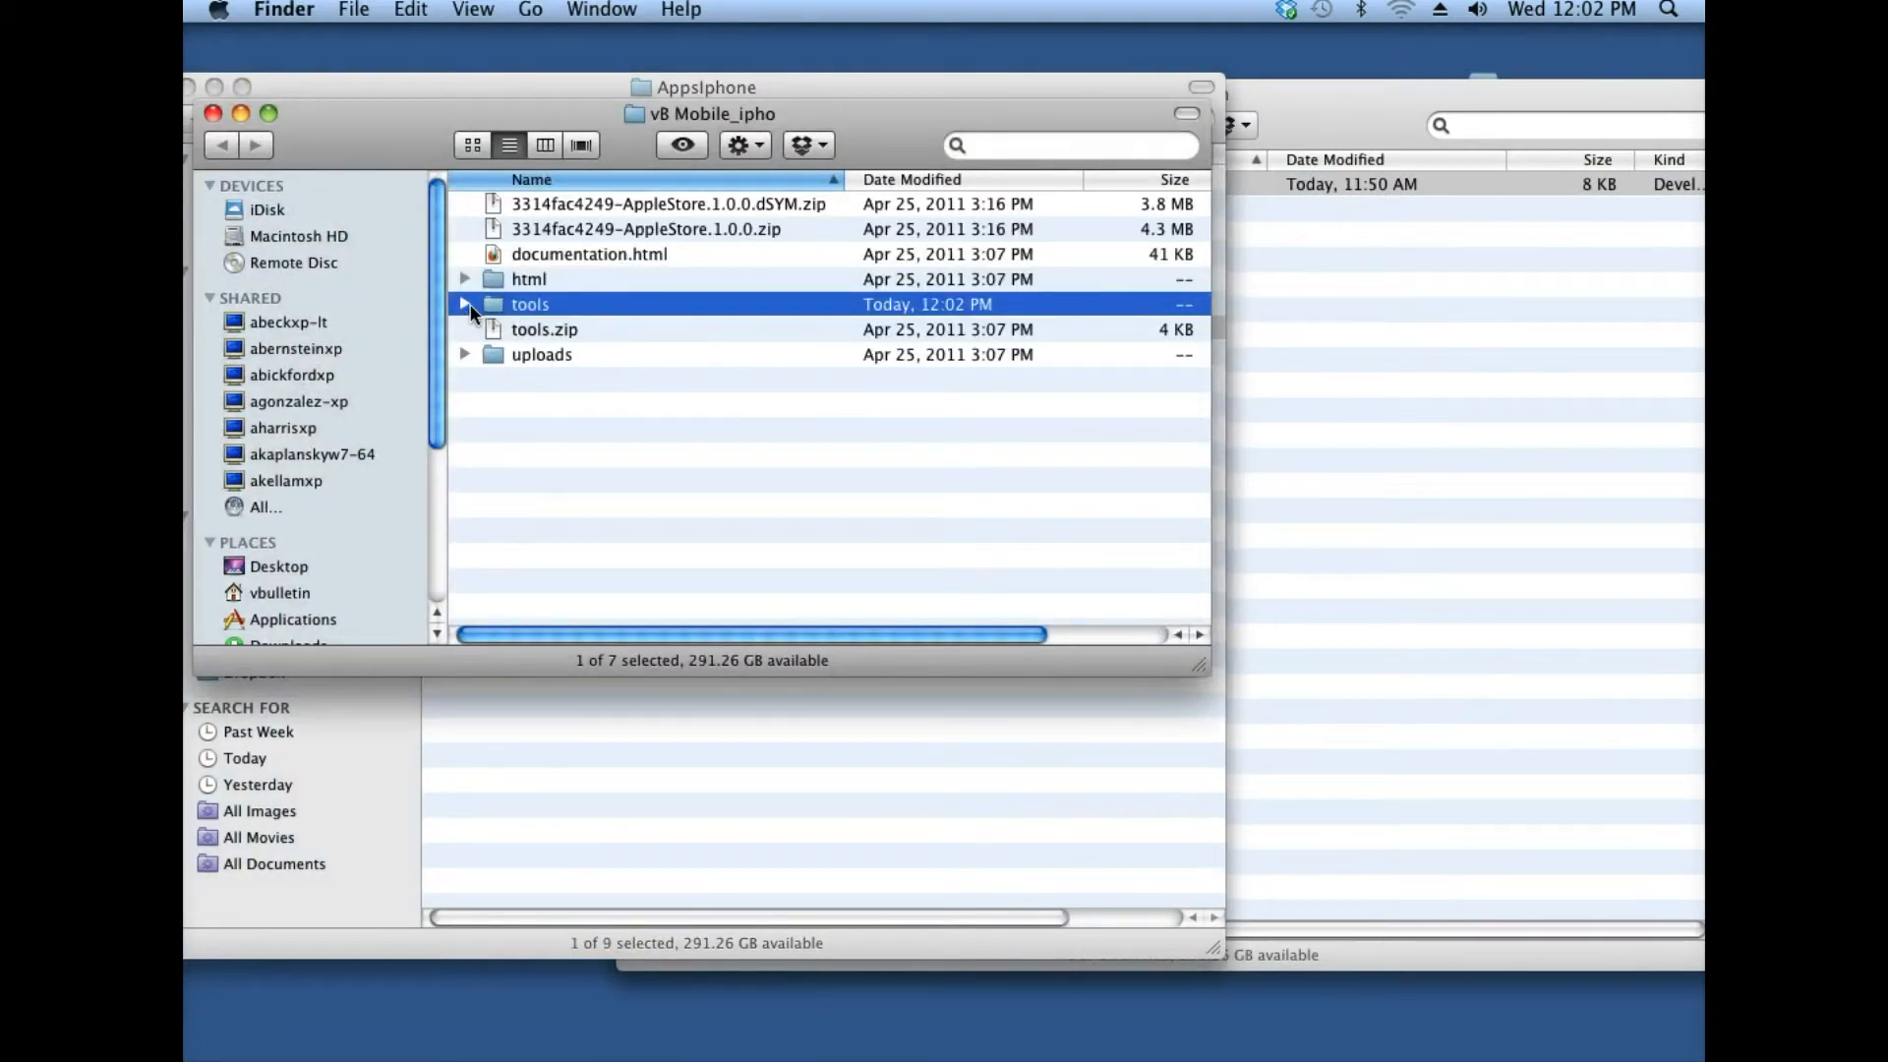
Expand the tools folder and select entitlements.template, readme.txt and resign.sh.
{"action": "left_click", "coordinate": [465, 304]}
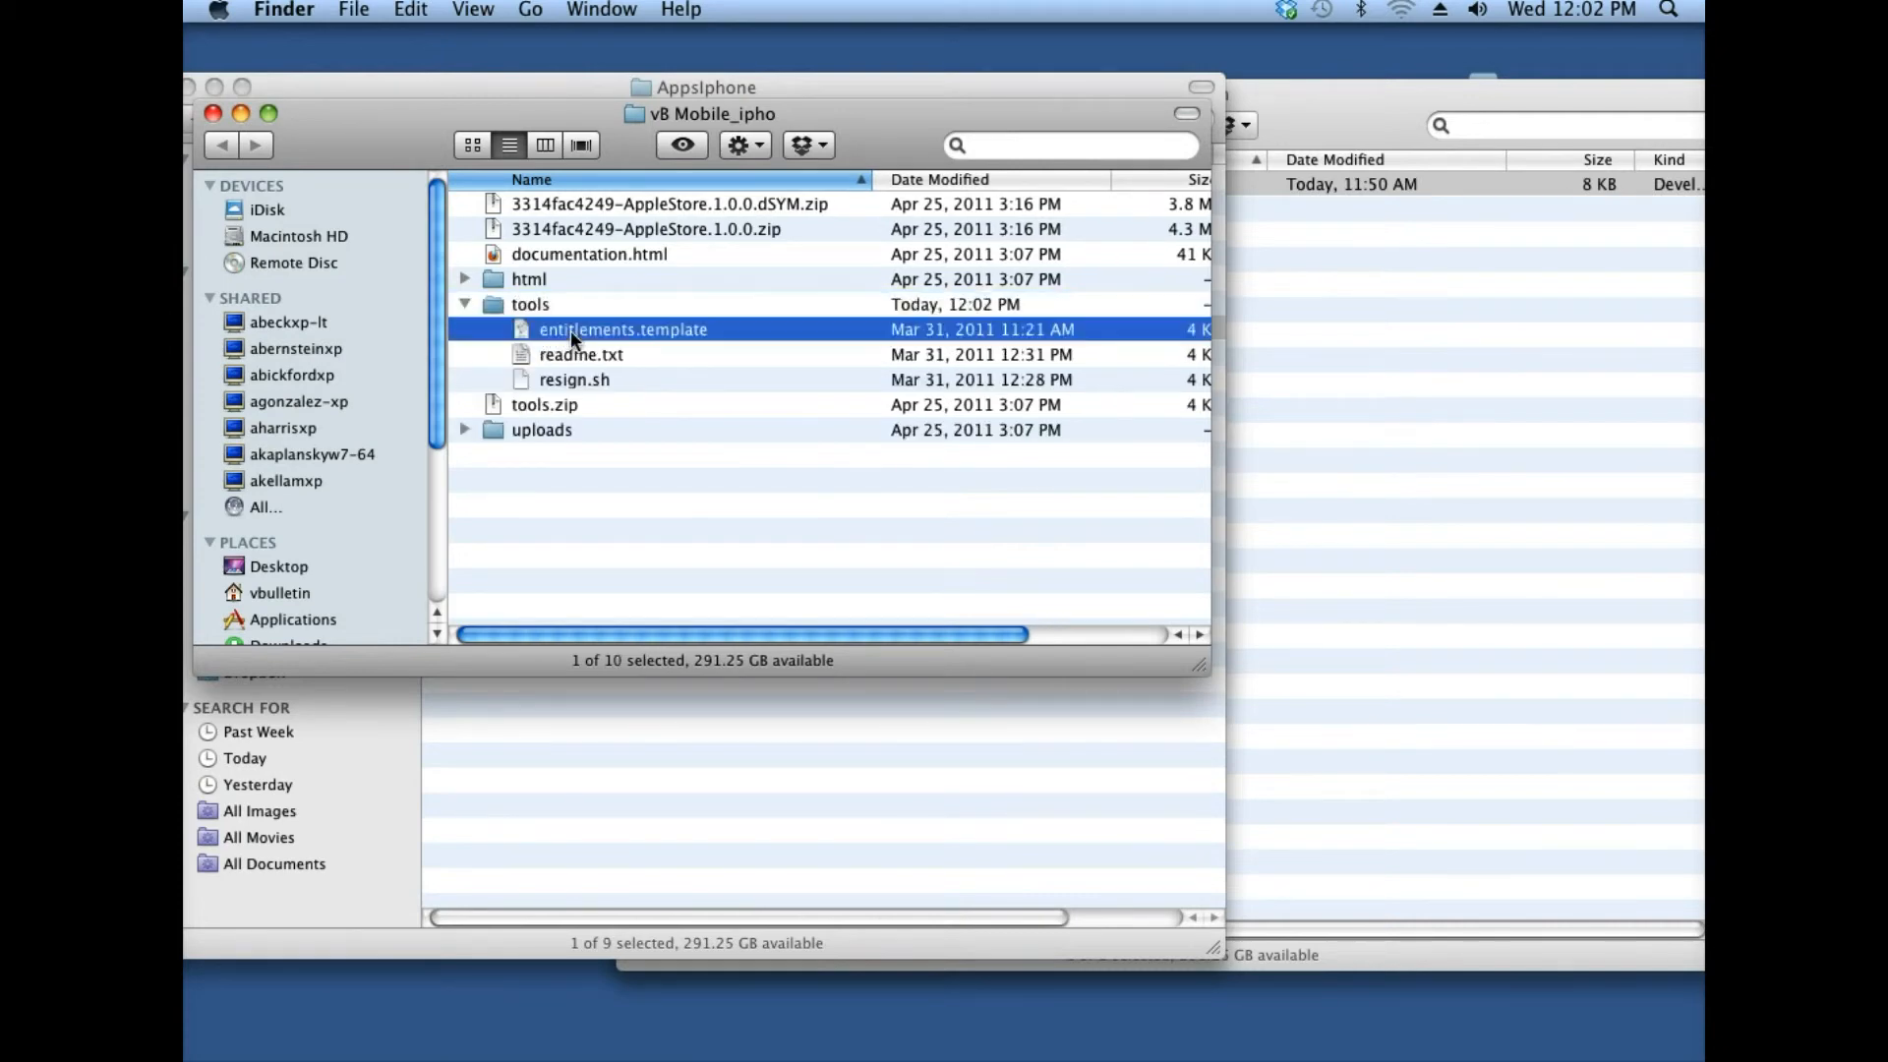
{"action": "left_click", "coordinate": [575, 380]}
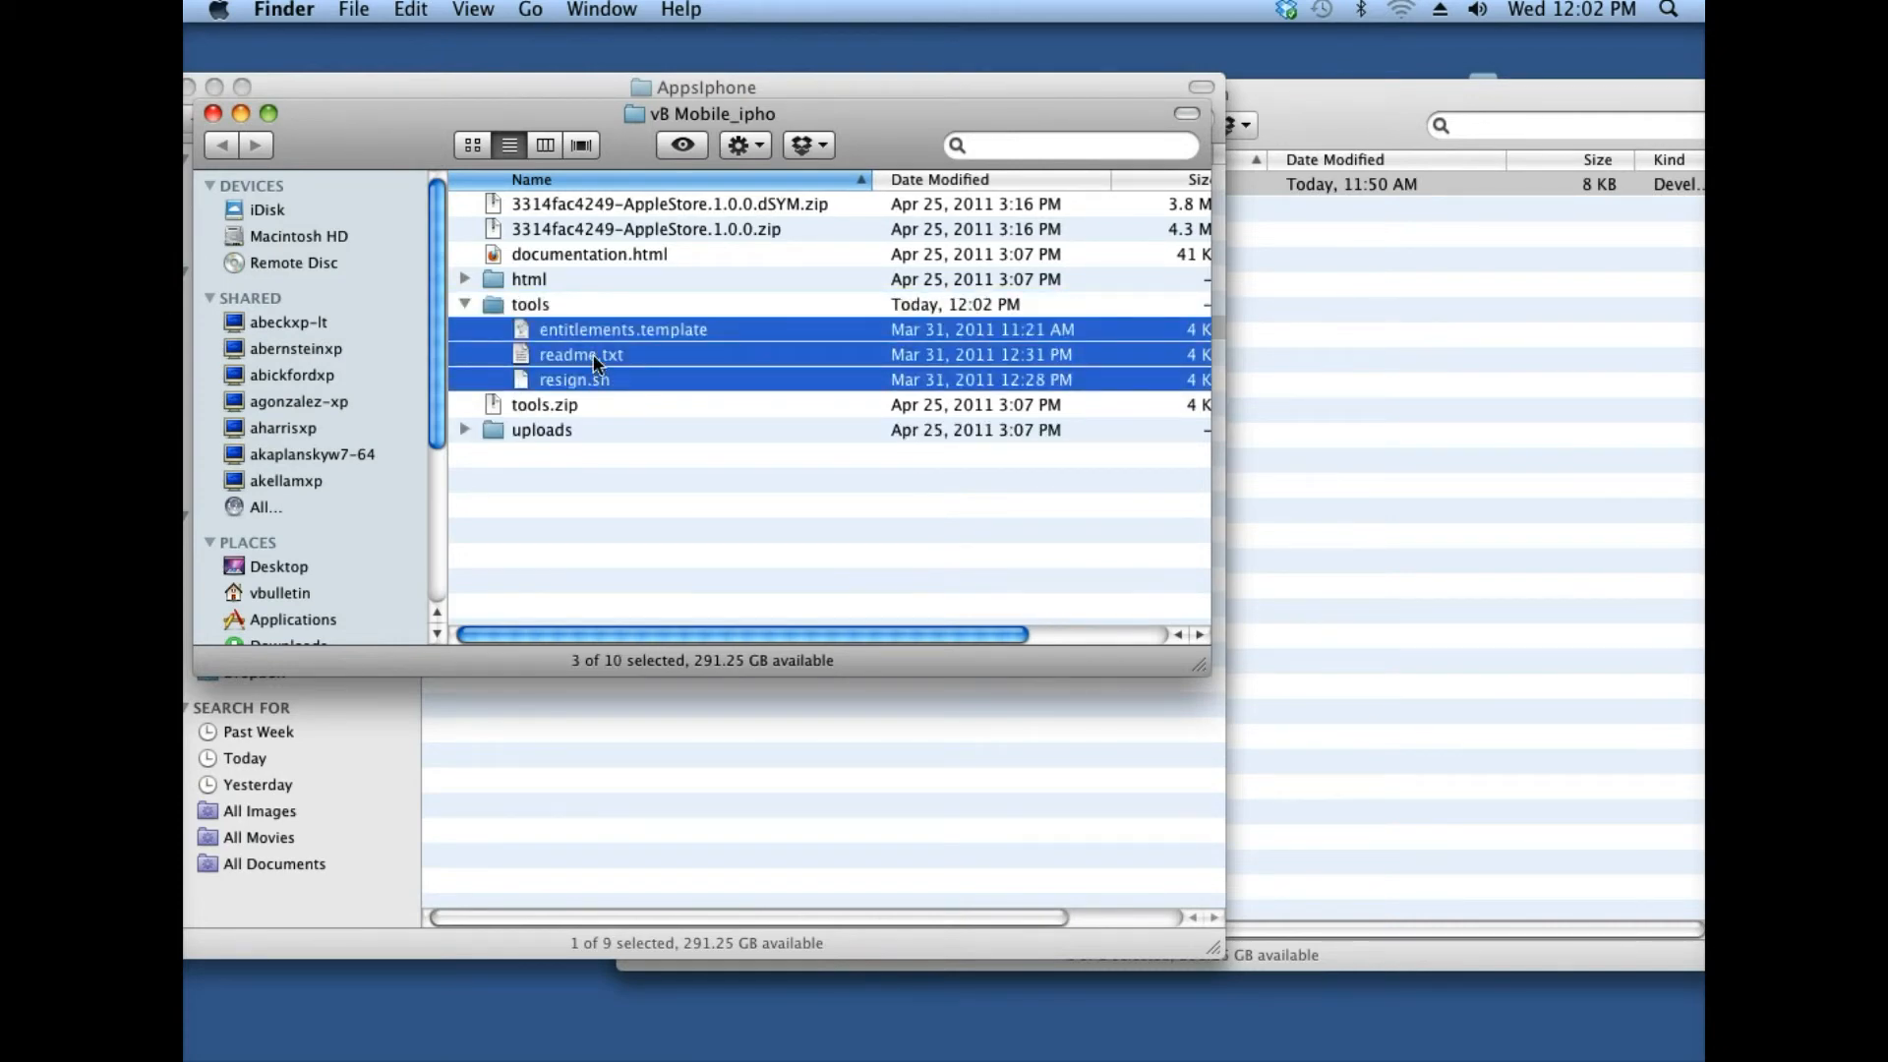